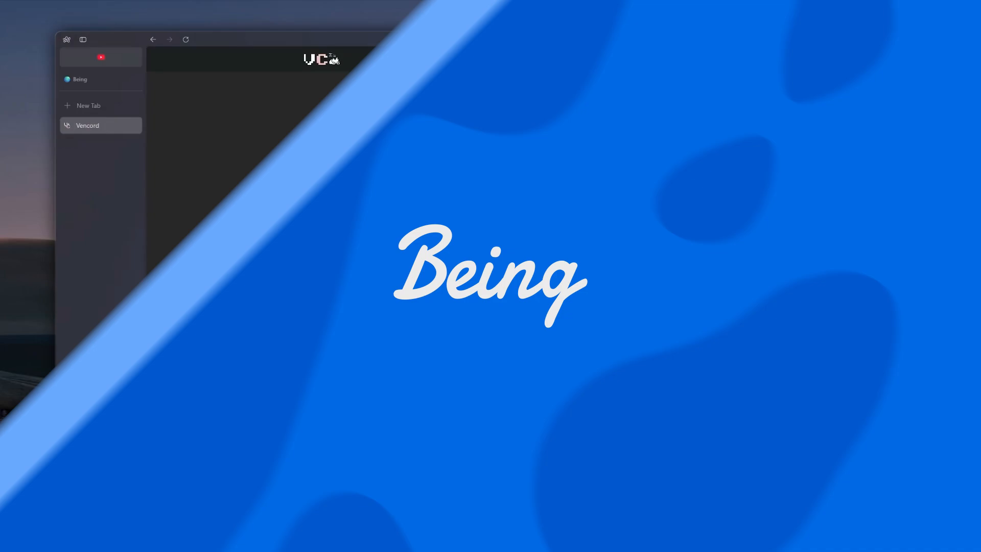
- Go to vencord.dev's Download Vencord page with the Chrome extension and userscript options
type("v")
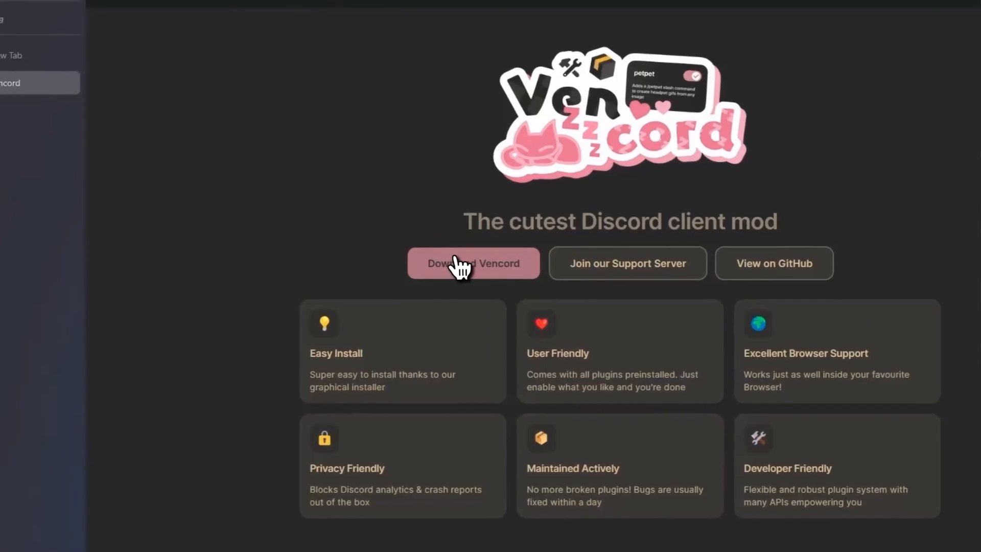
left_click(474, 263)
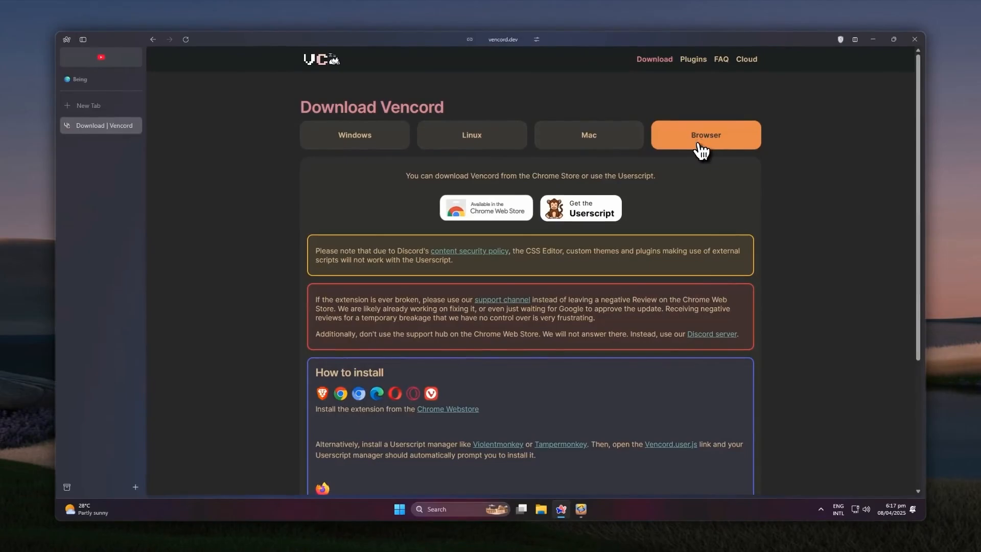
- Choose the Windows options to start downloading VencordInstaller.exe
left_click(354, 135)
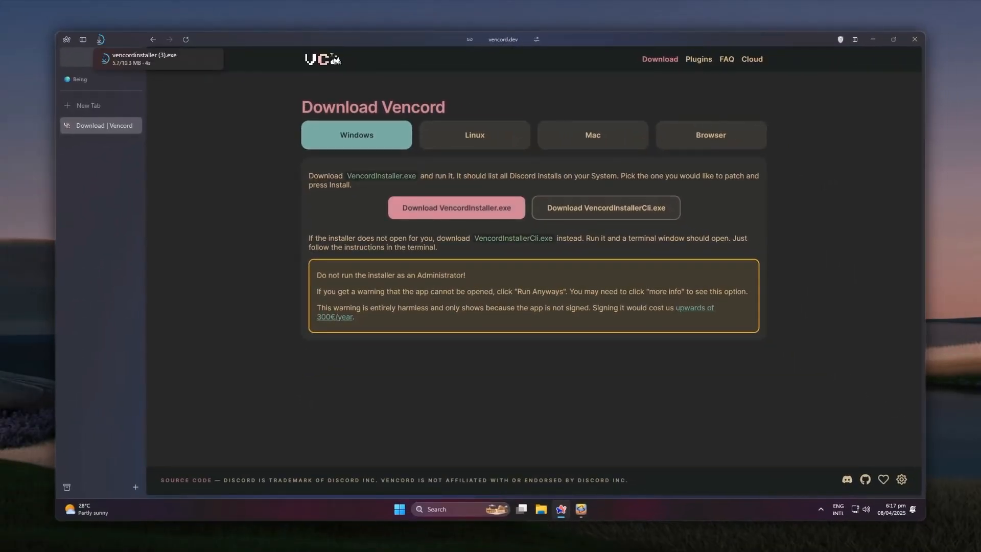
mouse_move(445, 219)
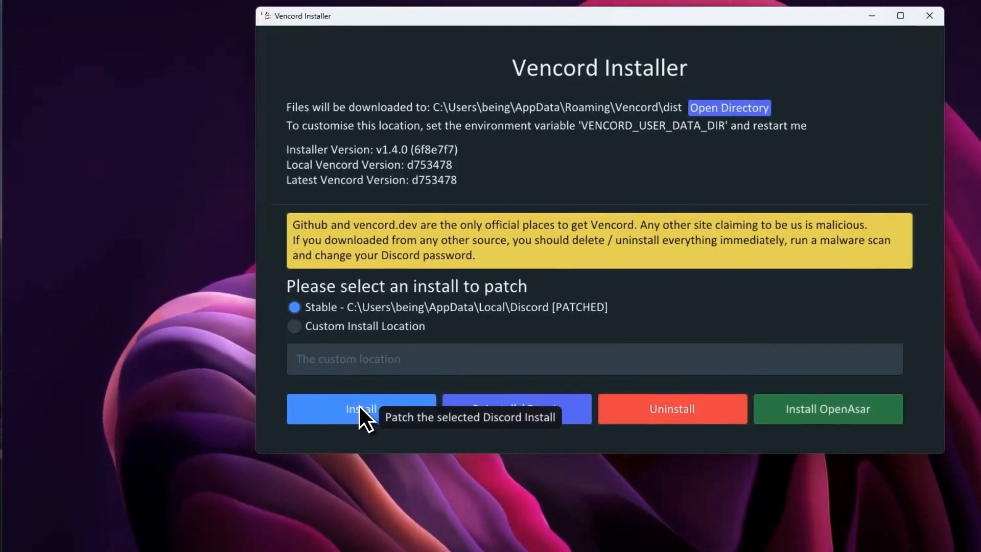
- Install Vencord into Stable Discord and confirm the Successfully Patched dialog with OK
left_click(360, 409)
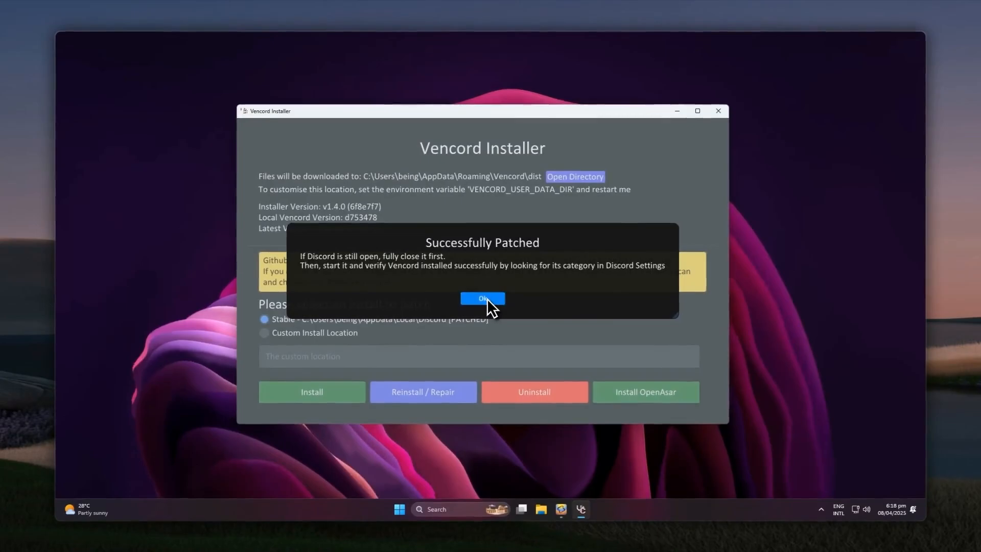
left_click(482, 298)
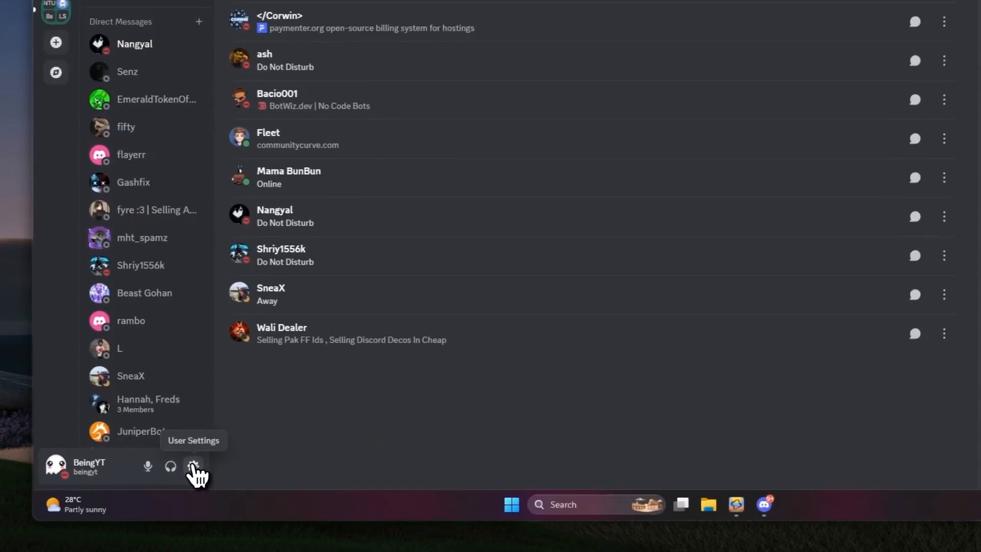
- In User Settings > Vencord Plugins, search 'experiments' and switch the Experiments plugin on
left_click(194, 466)
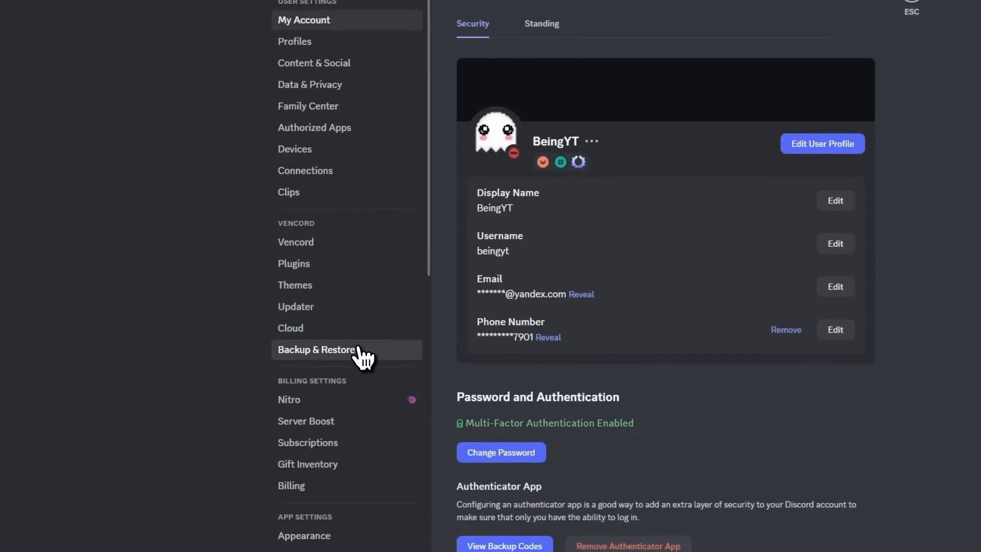
left_click(293, 262)
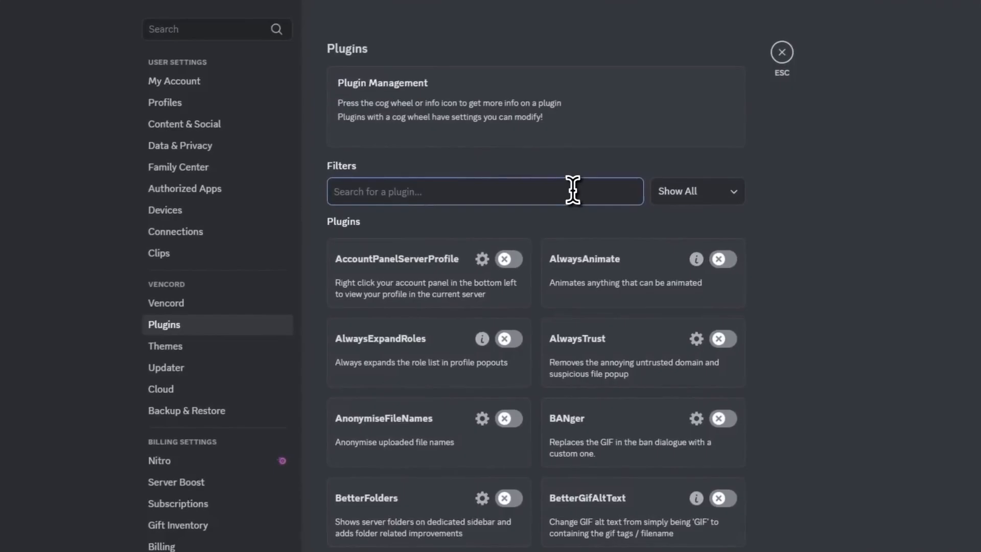
type("experiments")
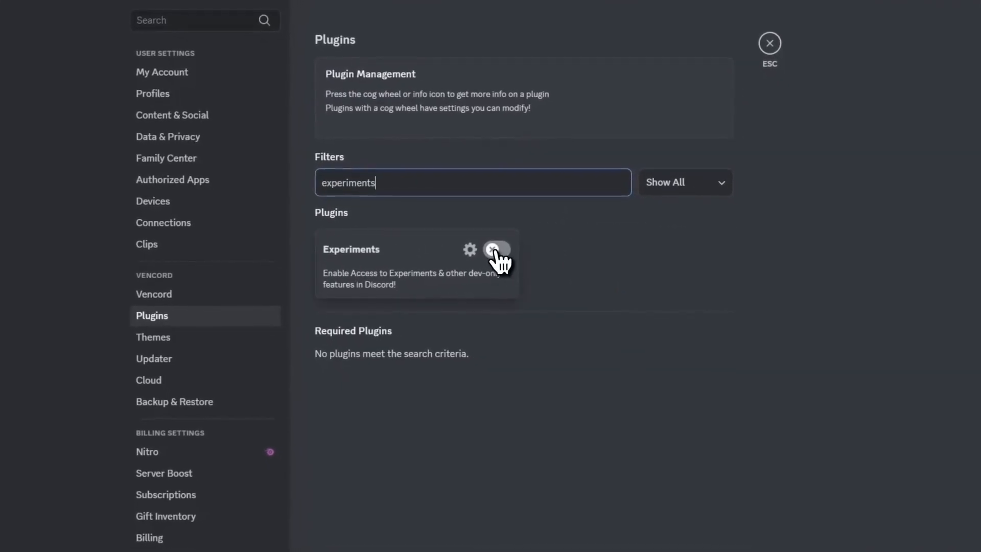
left_click(497, 248)
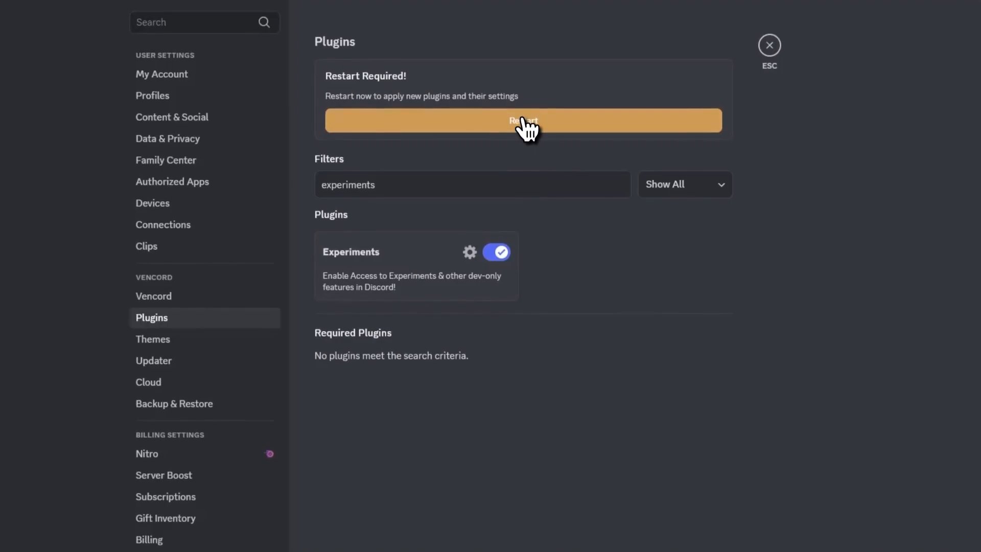
- Restart Discord from the banner, then search settings for 'experiments'
left_click(523, 120)
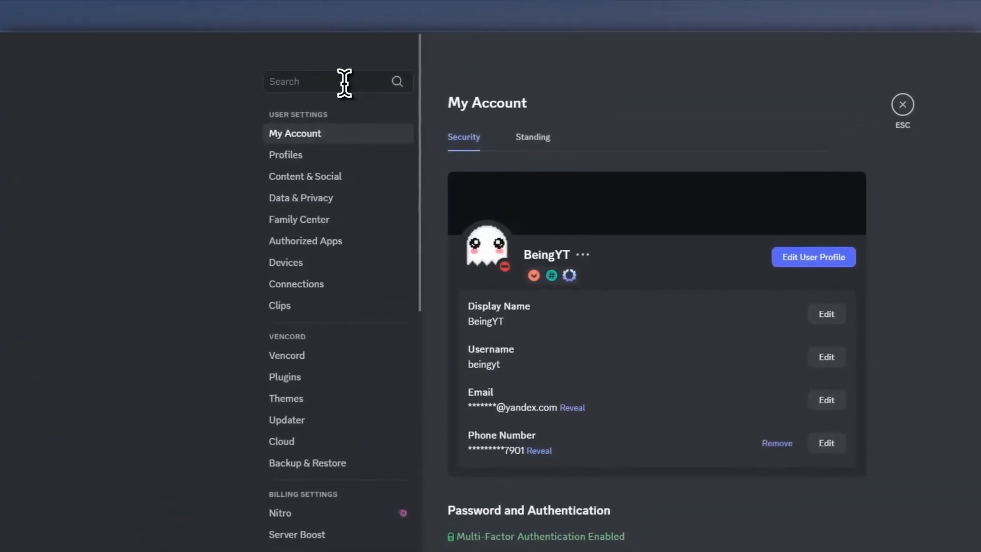
type("experiments")
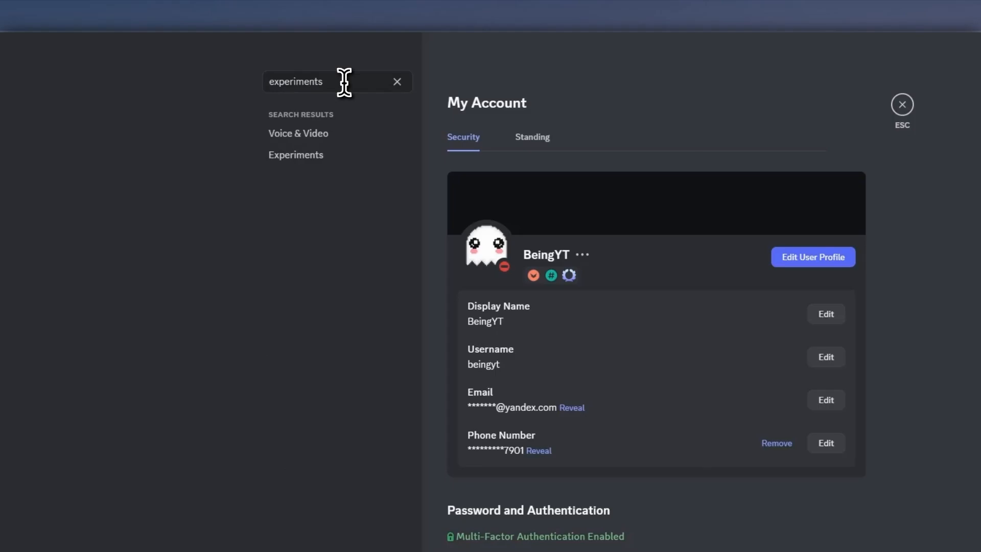
- Override Desktop Visual Refresh to Not Eligible, close settings, and open a server
left_click(296, 154)
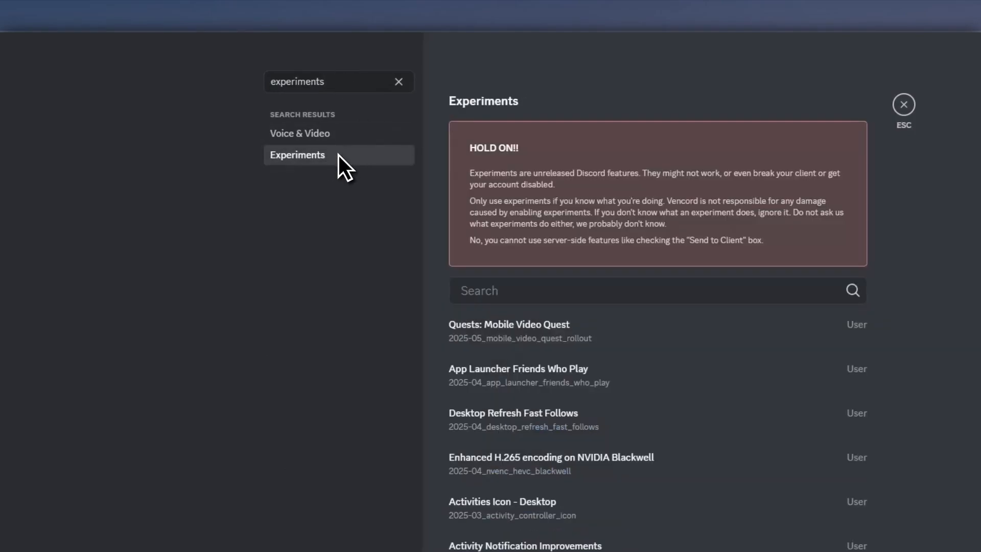
type("visual")
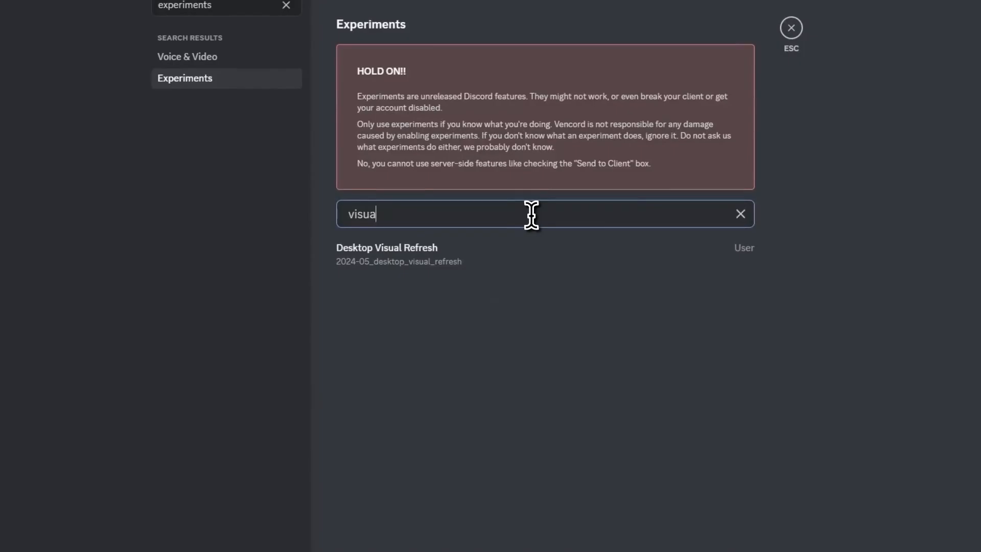
left_click(387, 247)
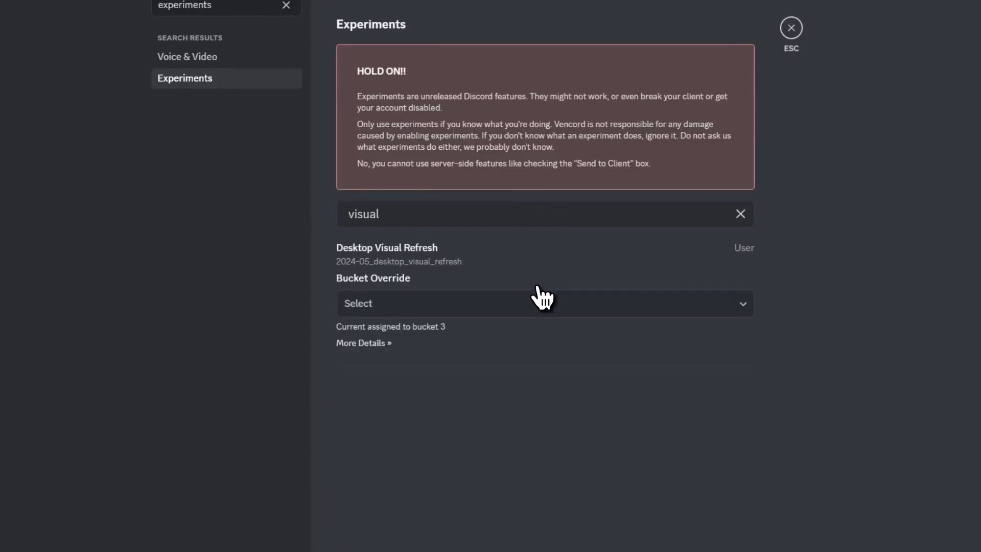
left_click(543, 303)
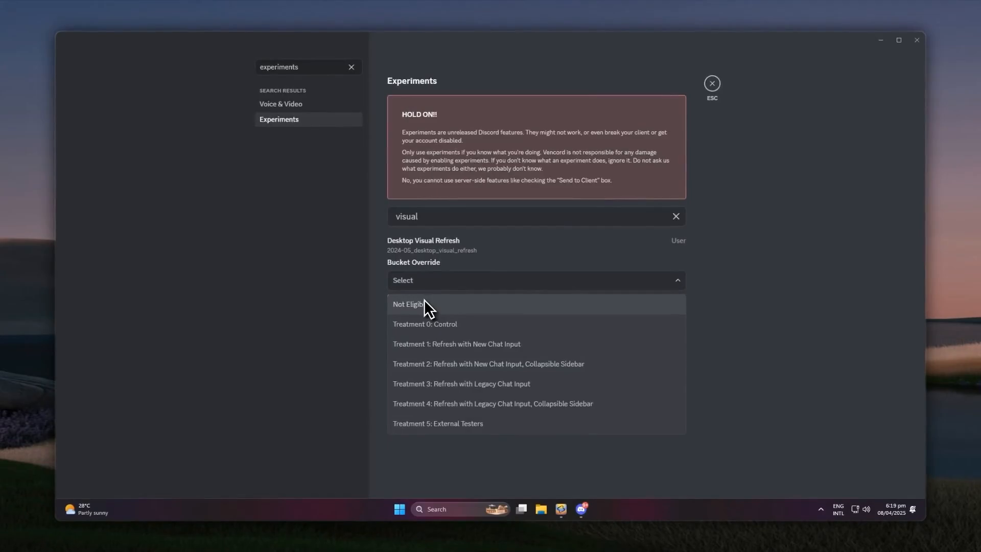
left_click(410, 304)
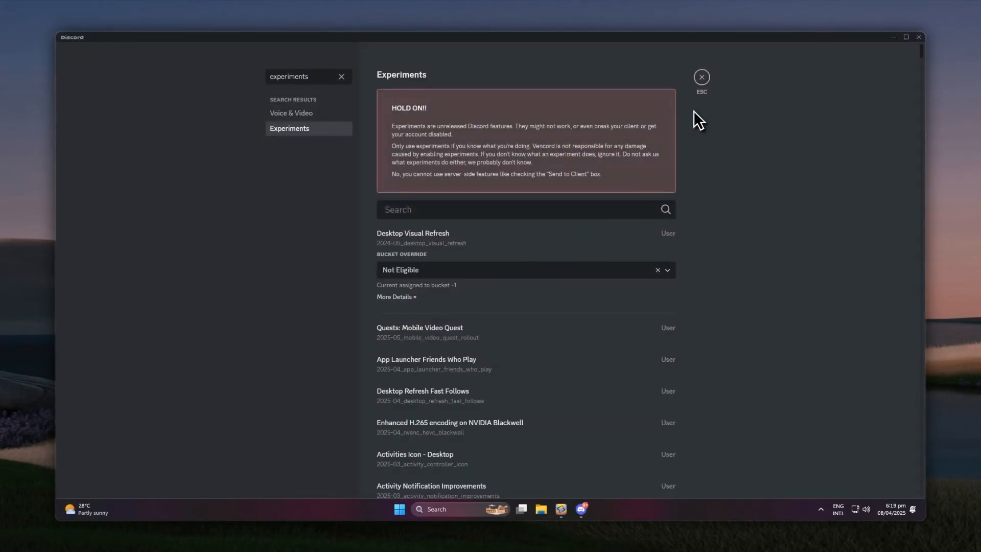
left_click(700, 76)
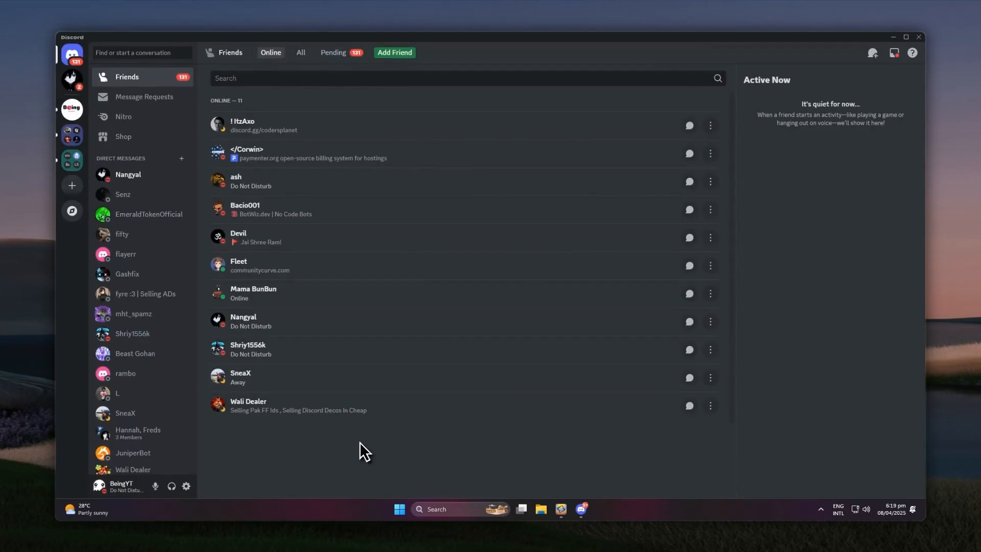
left_click(71, 108)
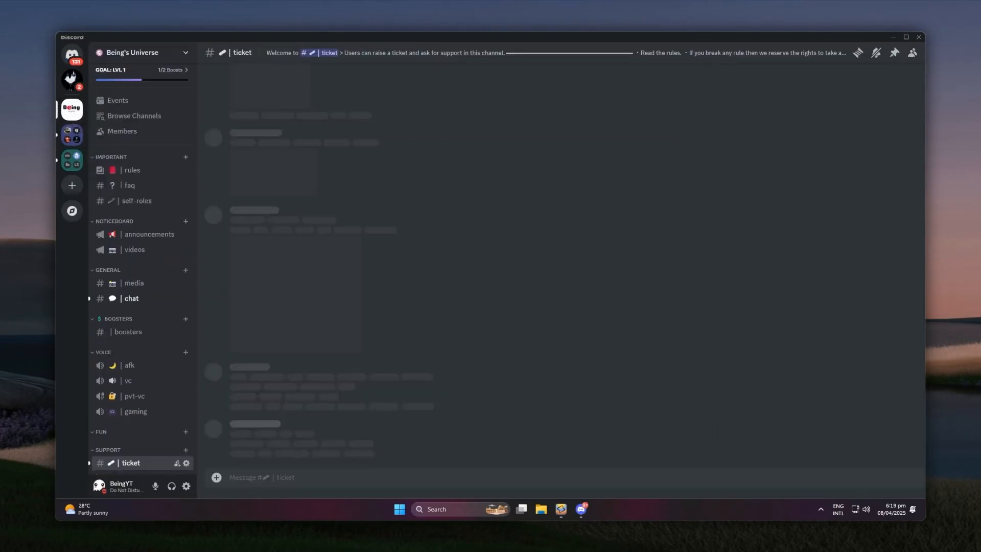